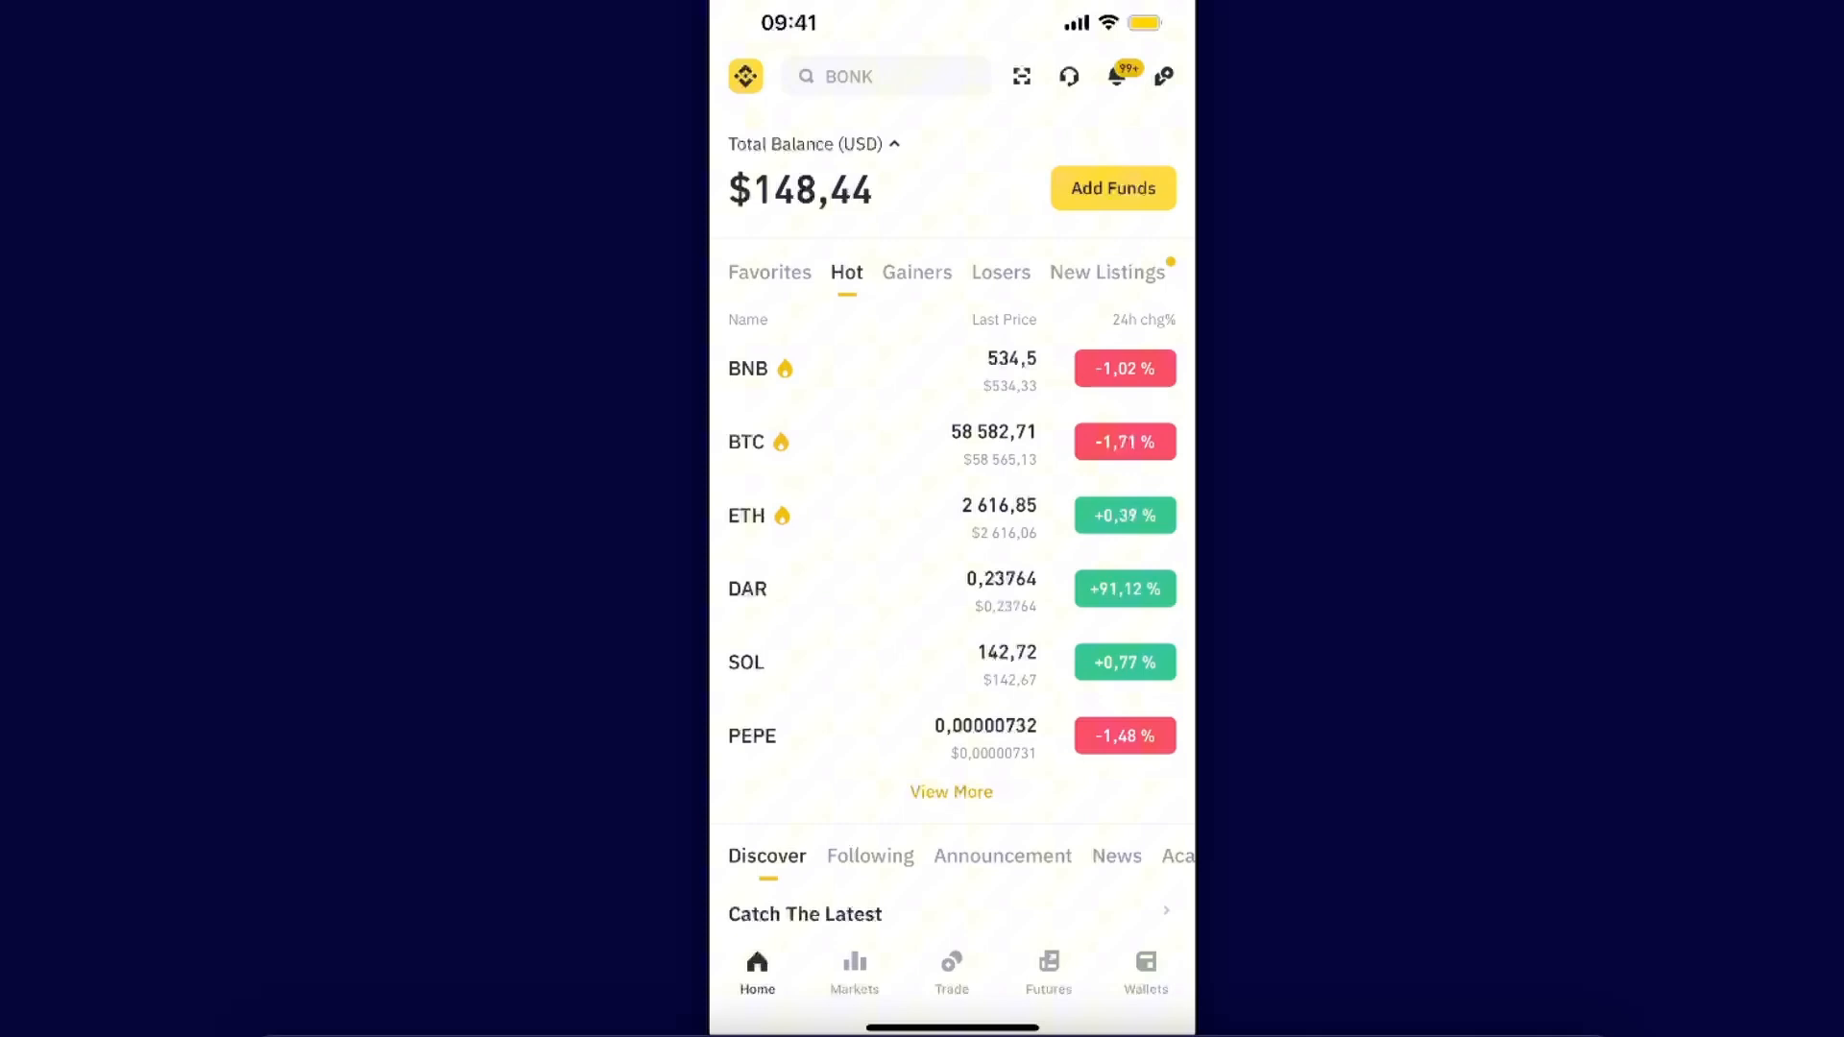
# Review the Spot balances down to the 0,00004826 BTC holding, then go to BTC/USDT spot trading.
pyautogui.click(1145, 970)
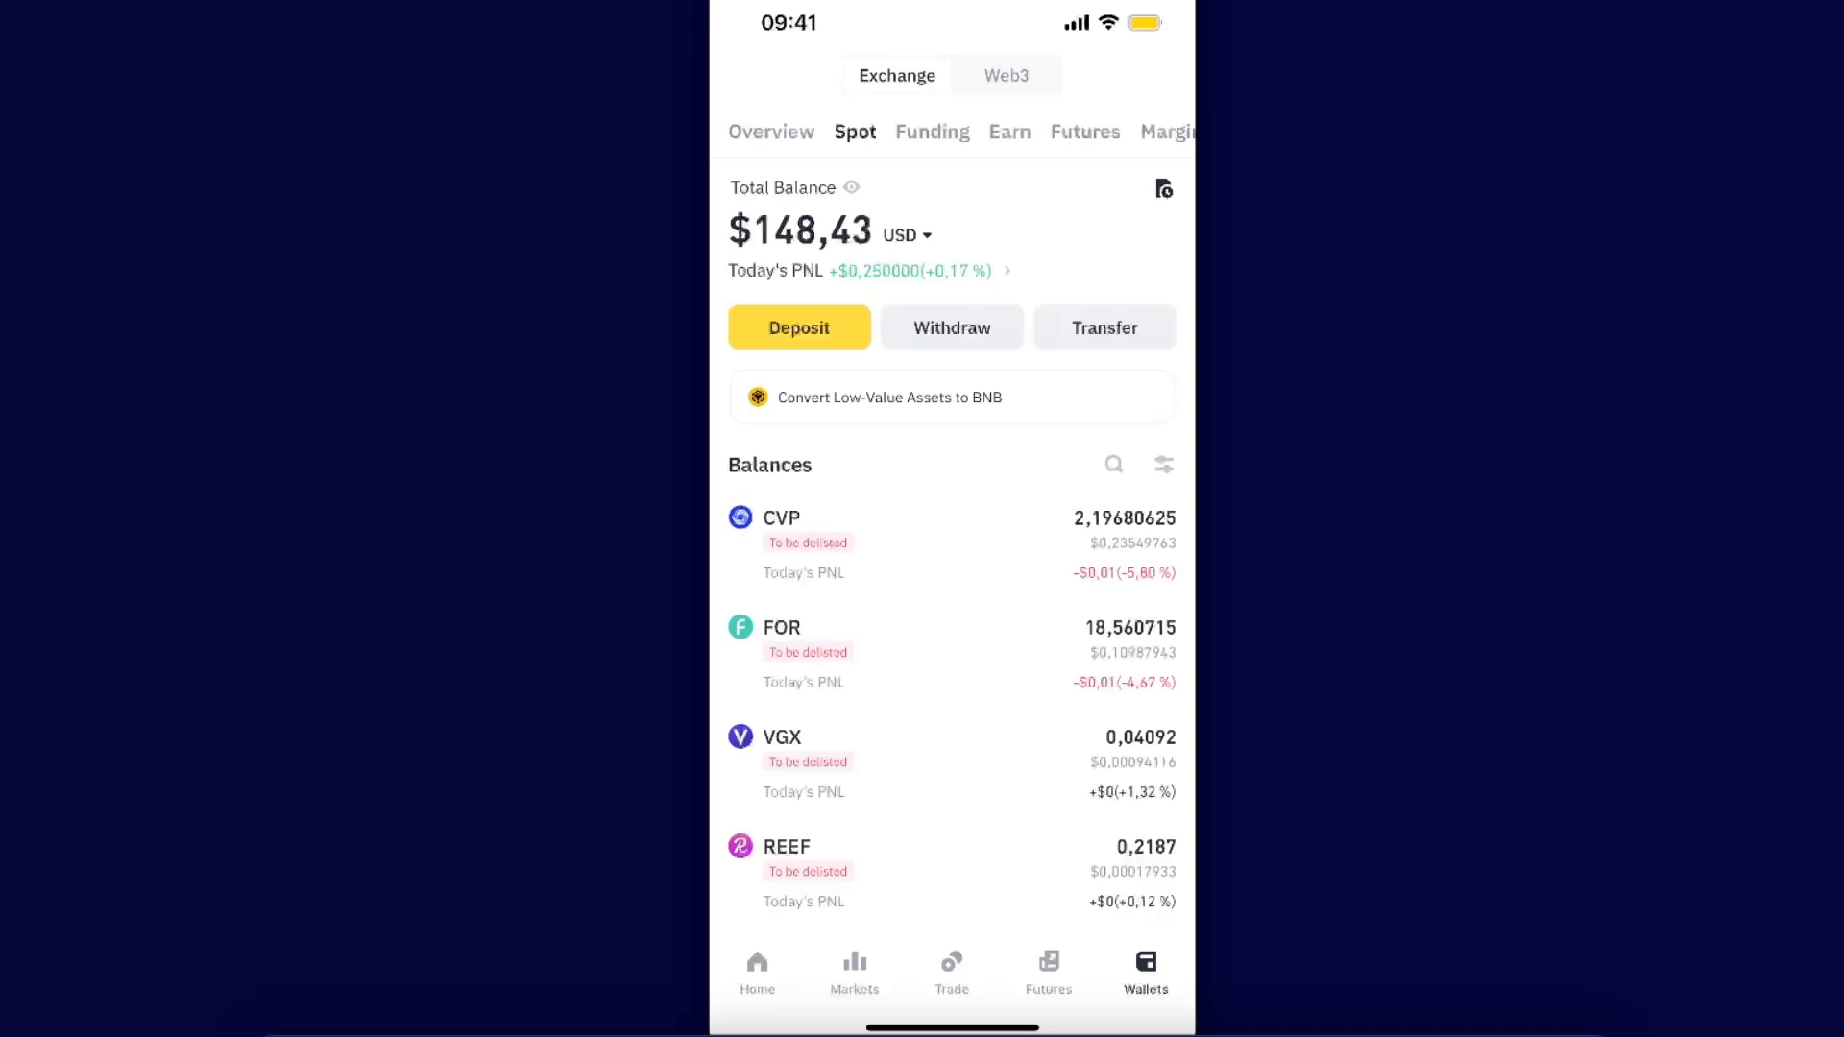
pyautogui.scroll(-3)
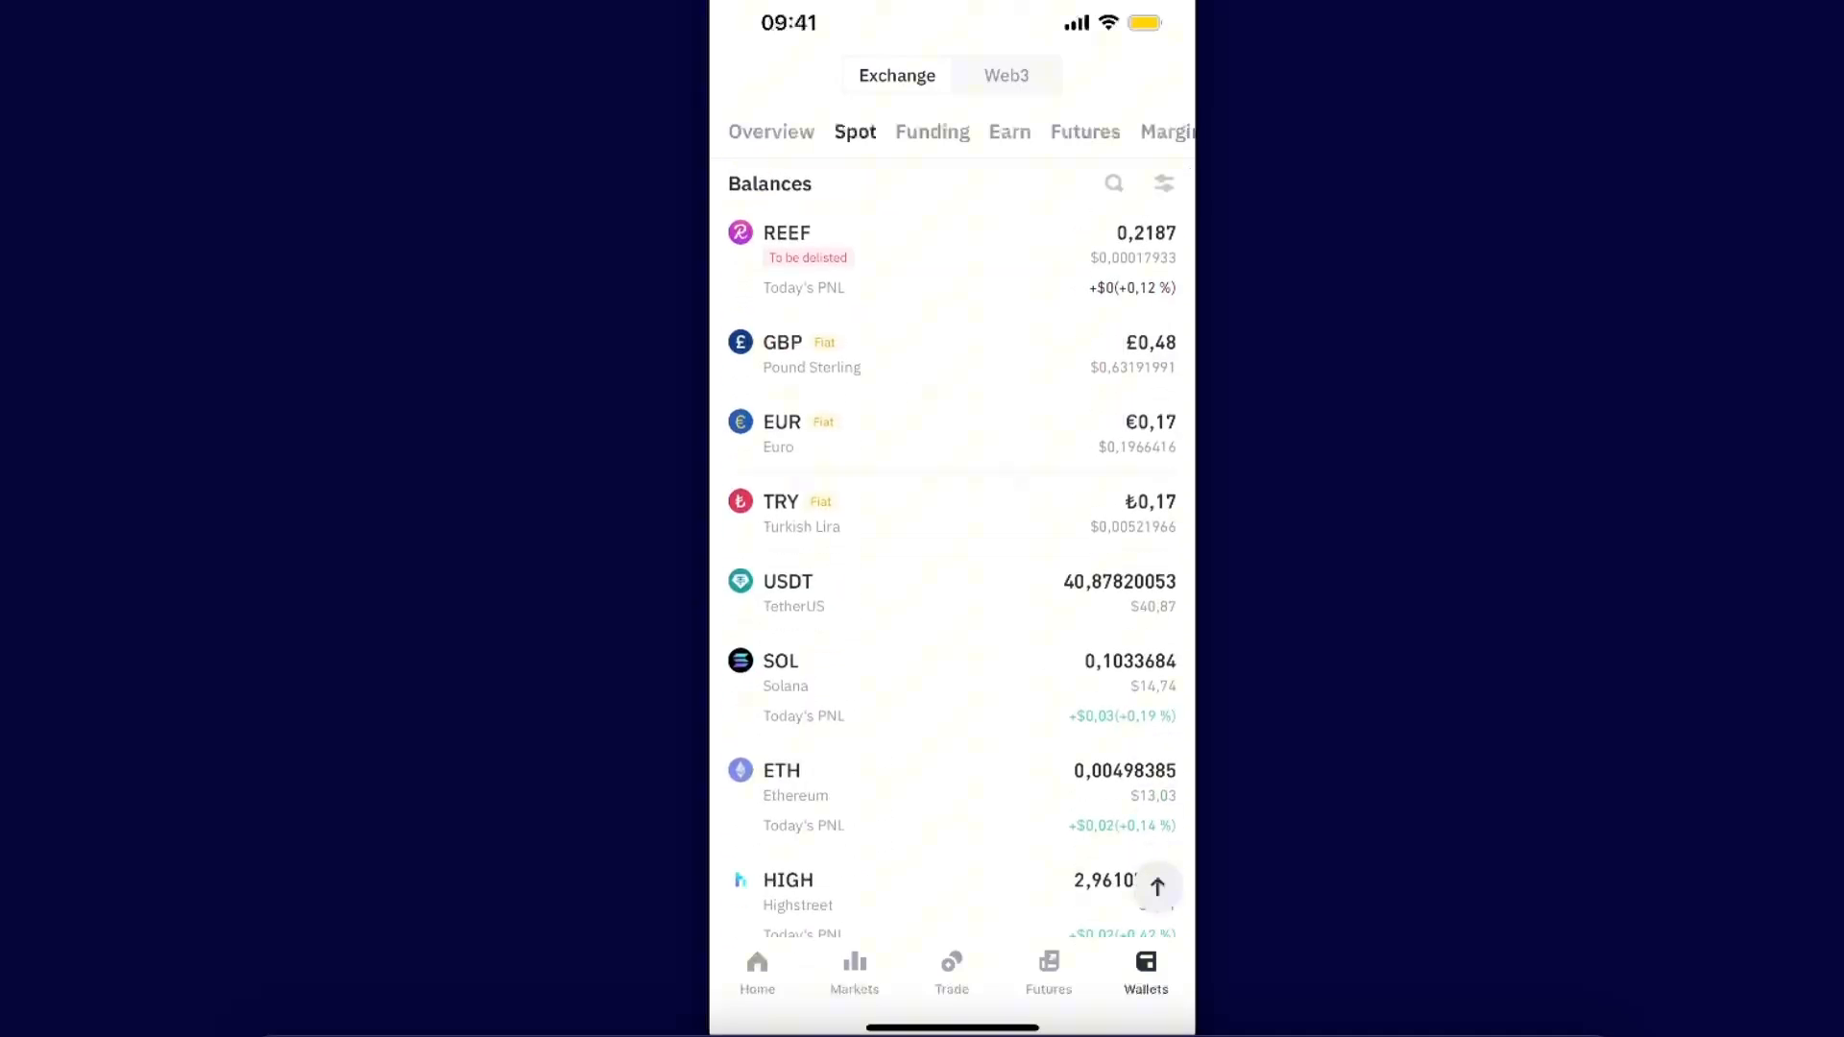
pyautogui.scroll(-3)
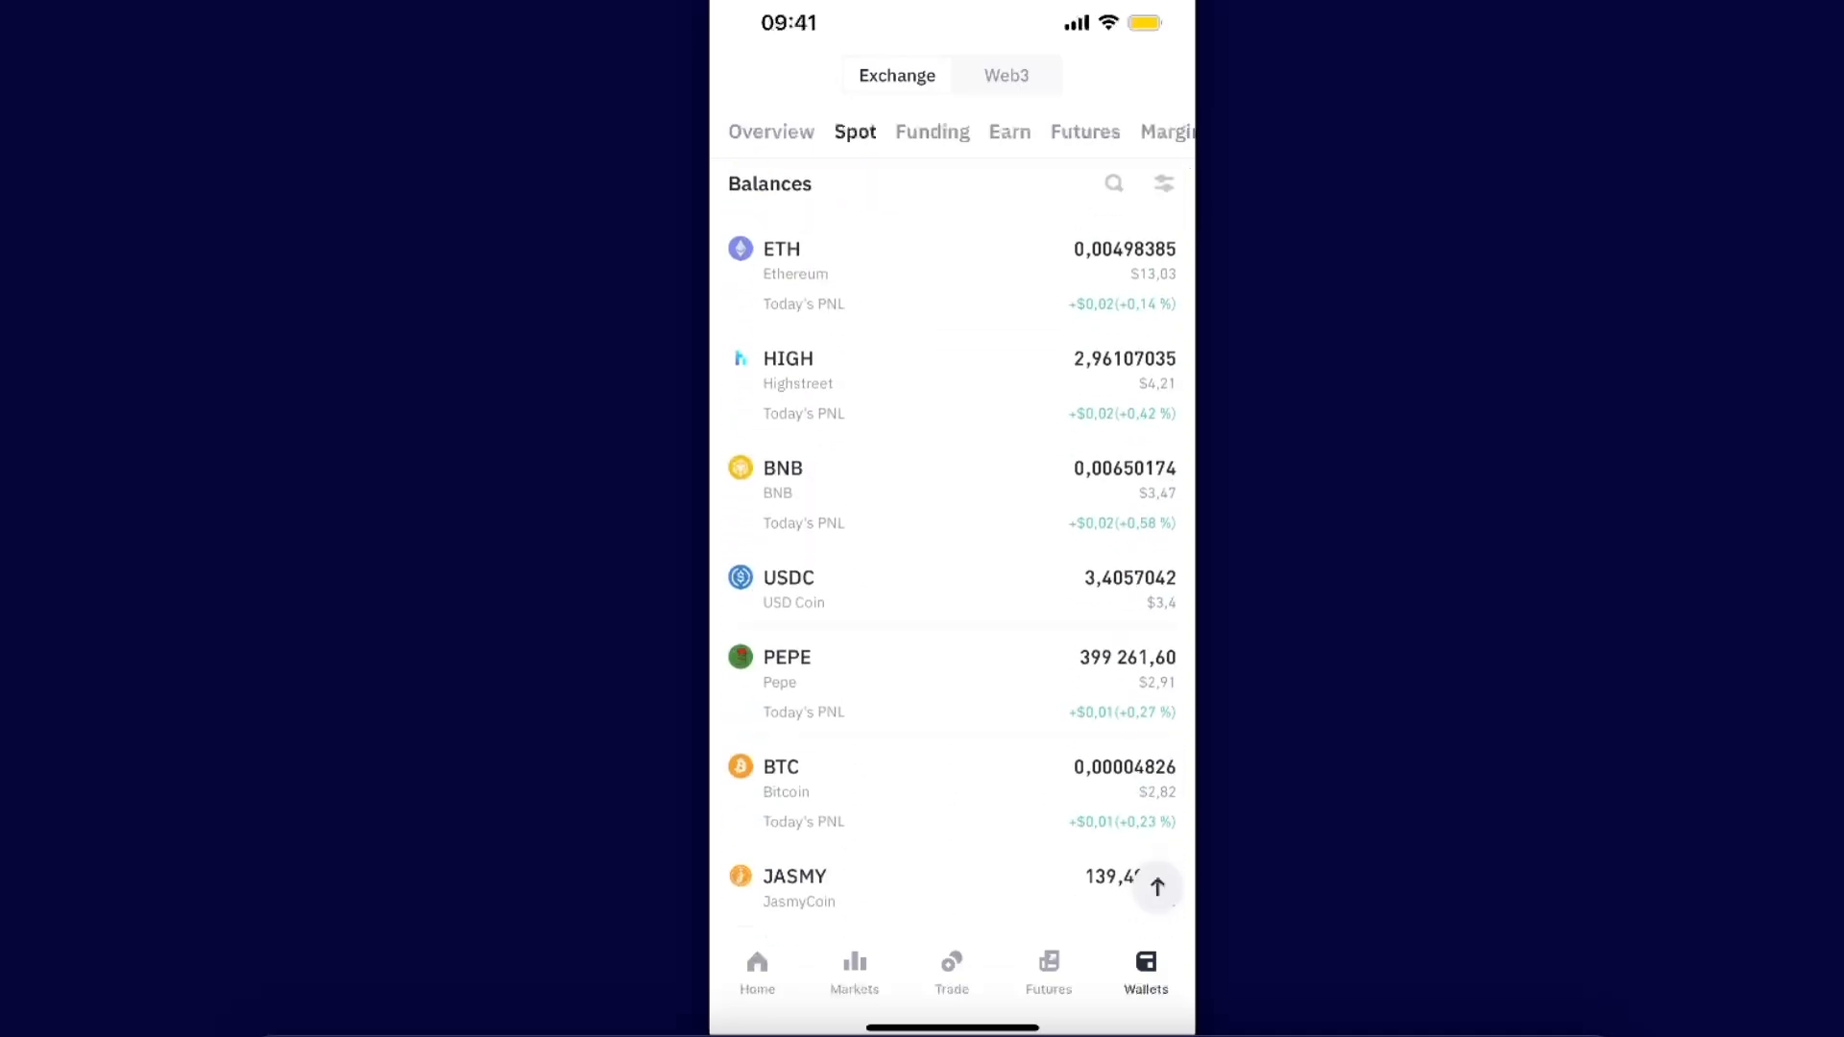
pyautogui.click(782, 767)
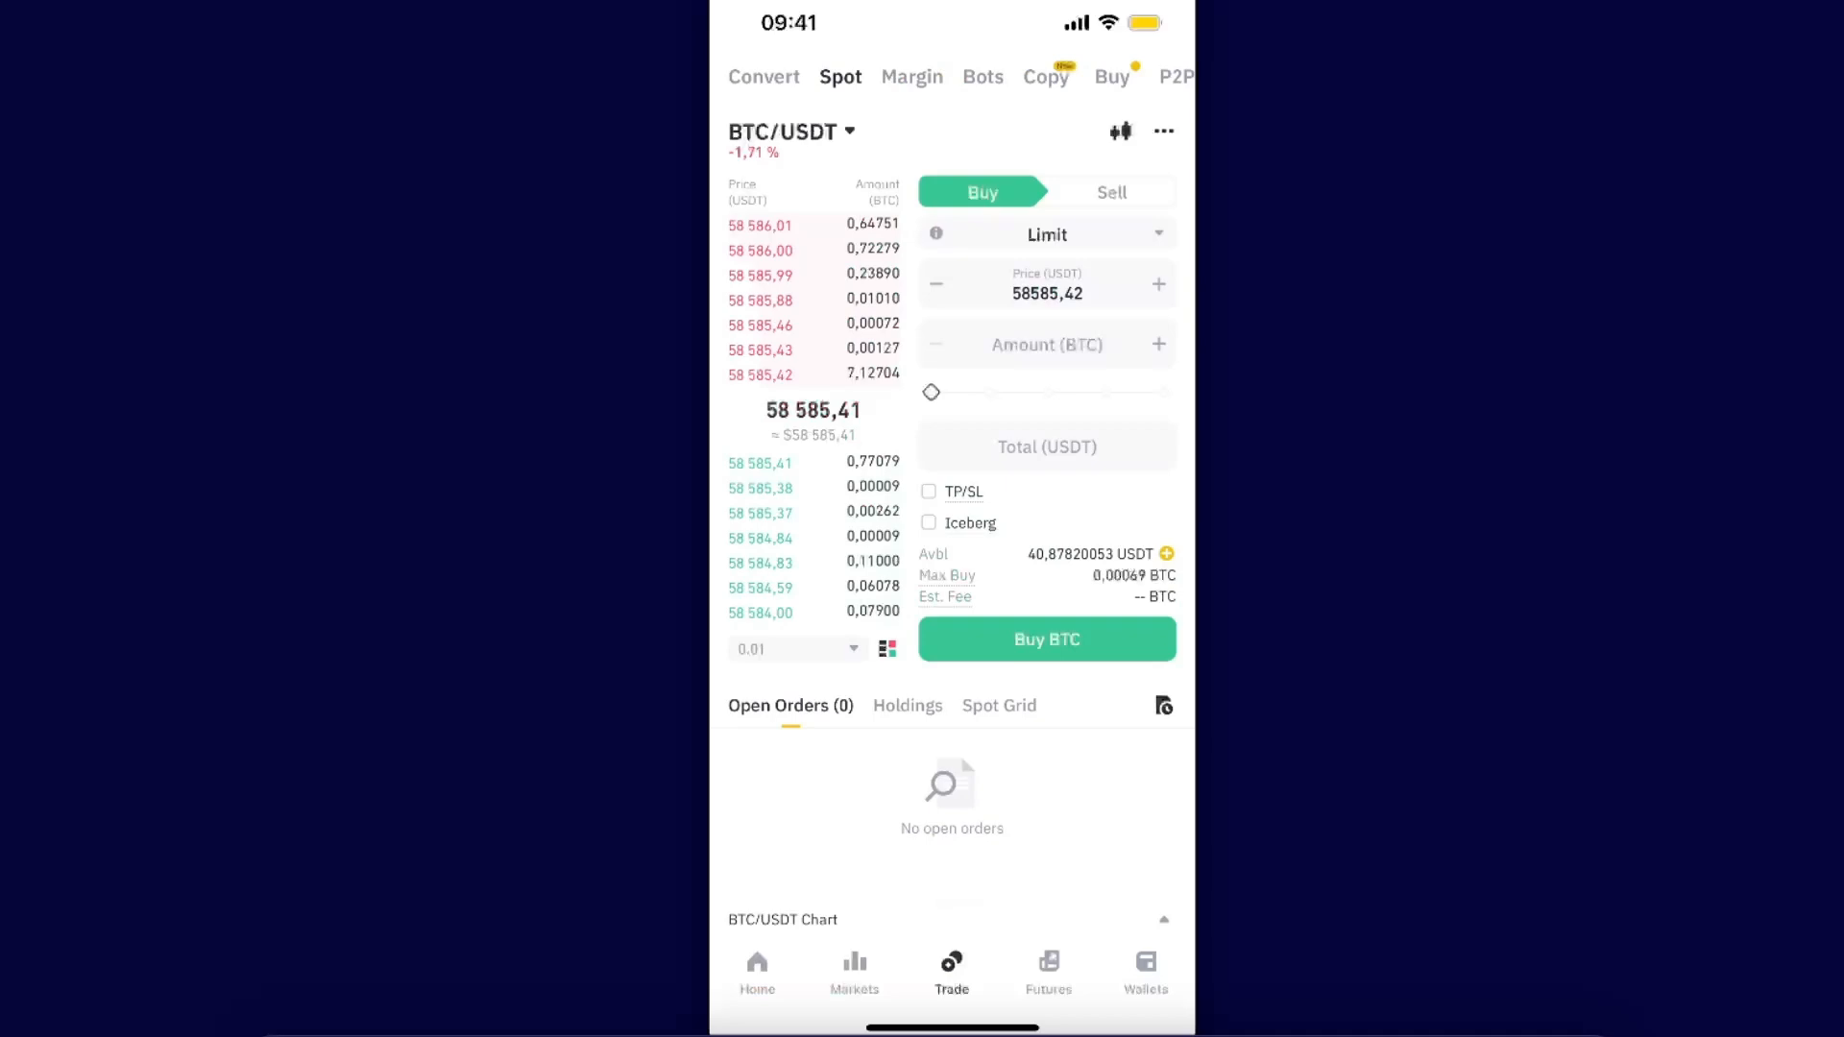
# Attempt a 0,00081 BTC limit sell at 58585,42 USDT and dismiss the insufficient-balance prompt.
pyautogui.click(1110, 193)
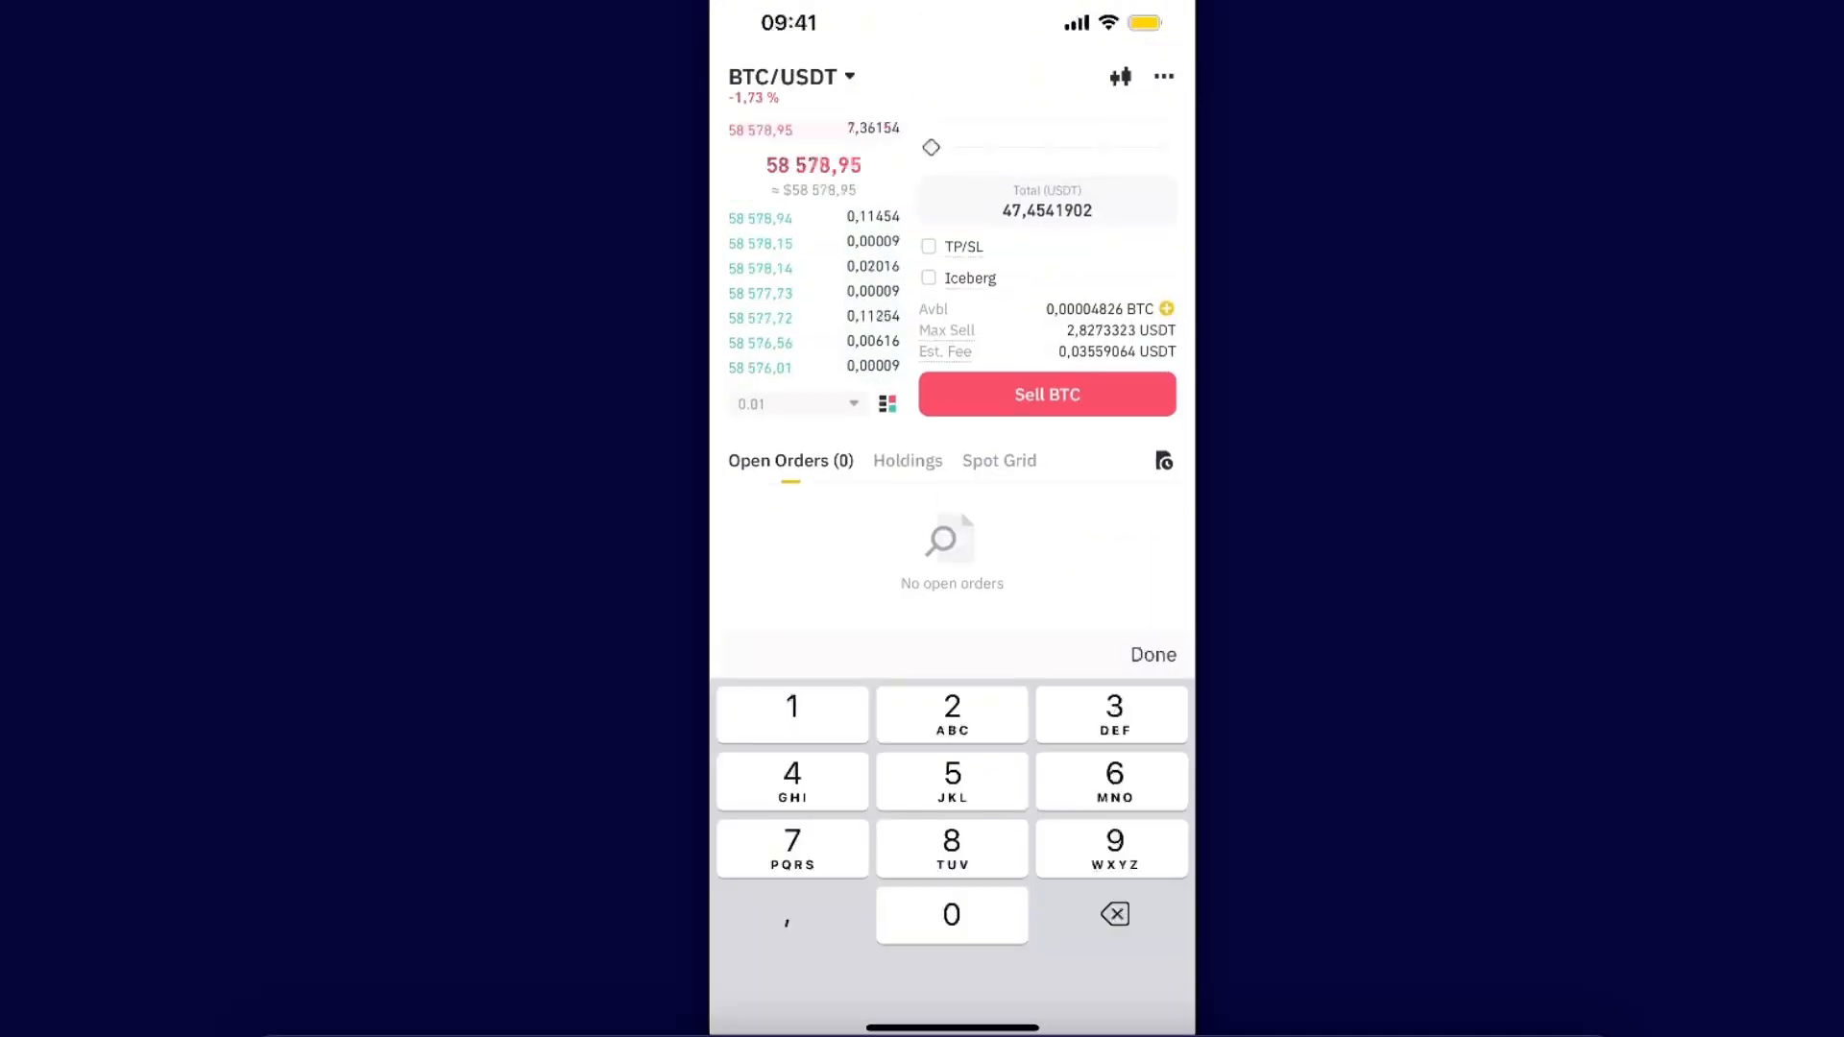
pyautogui.click(1045, 394)
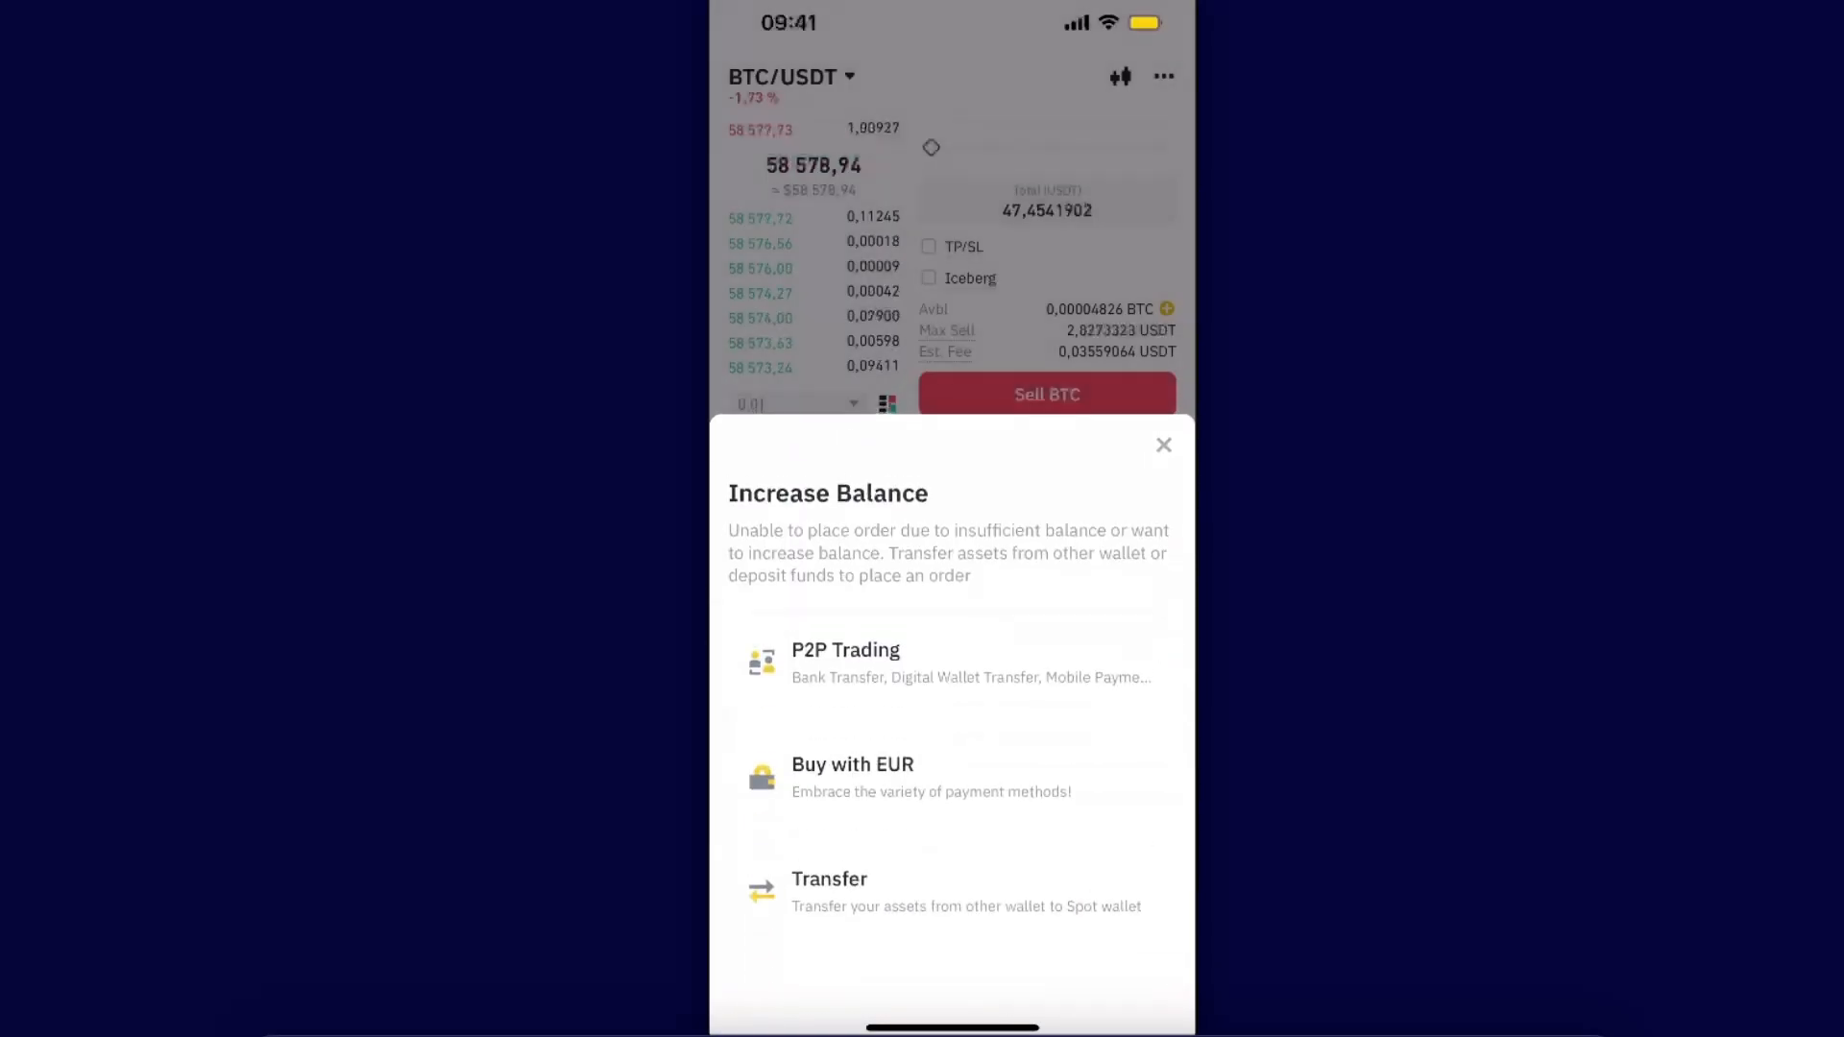
pyautogui.click(1164, 443)
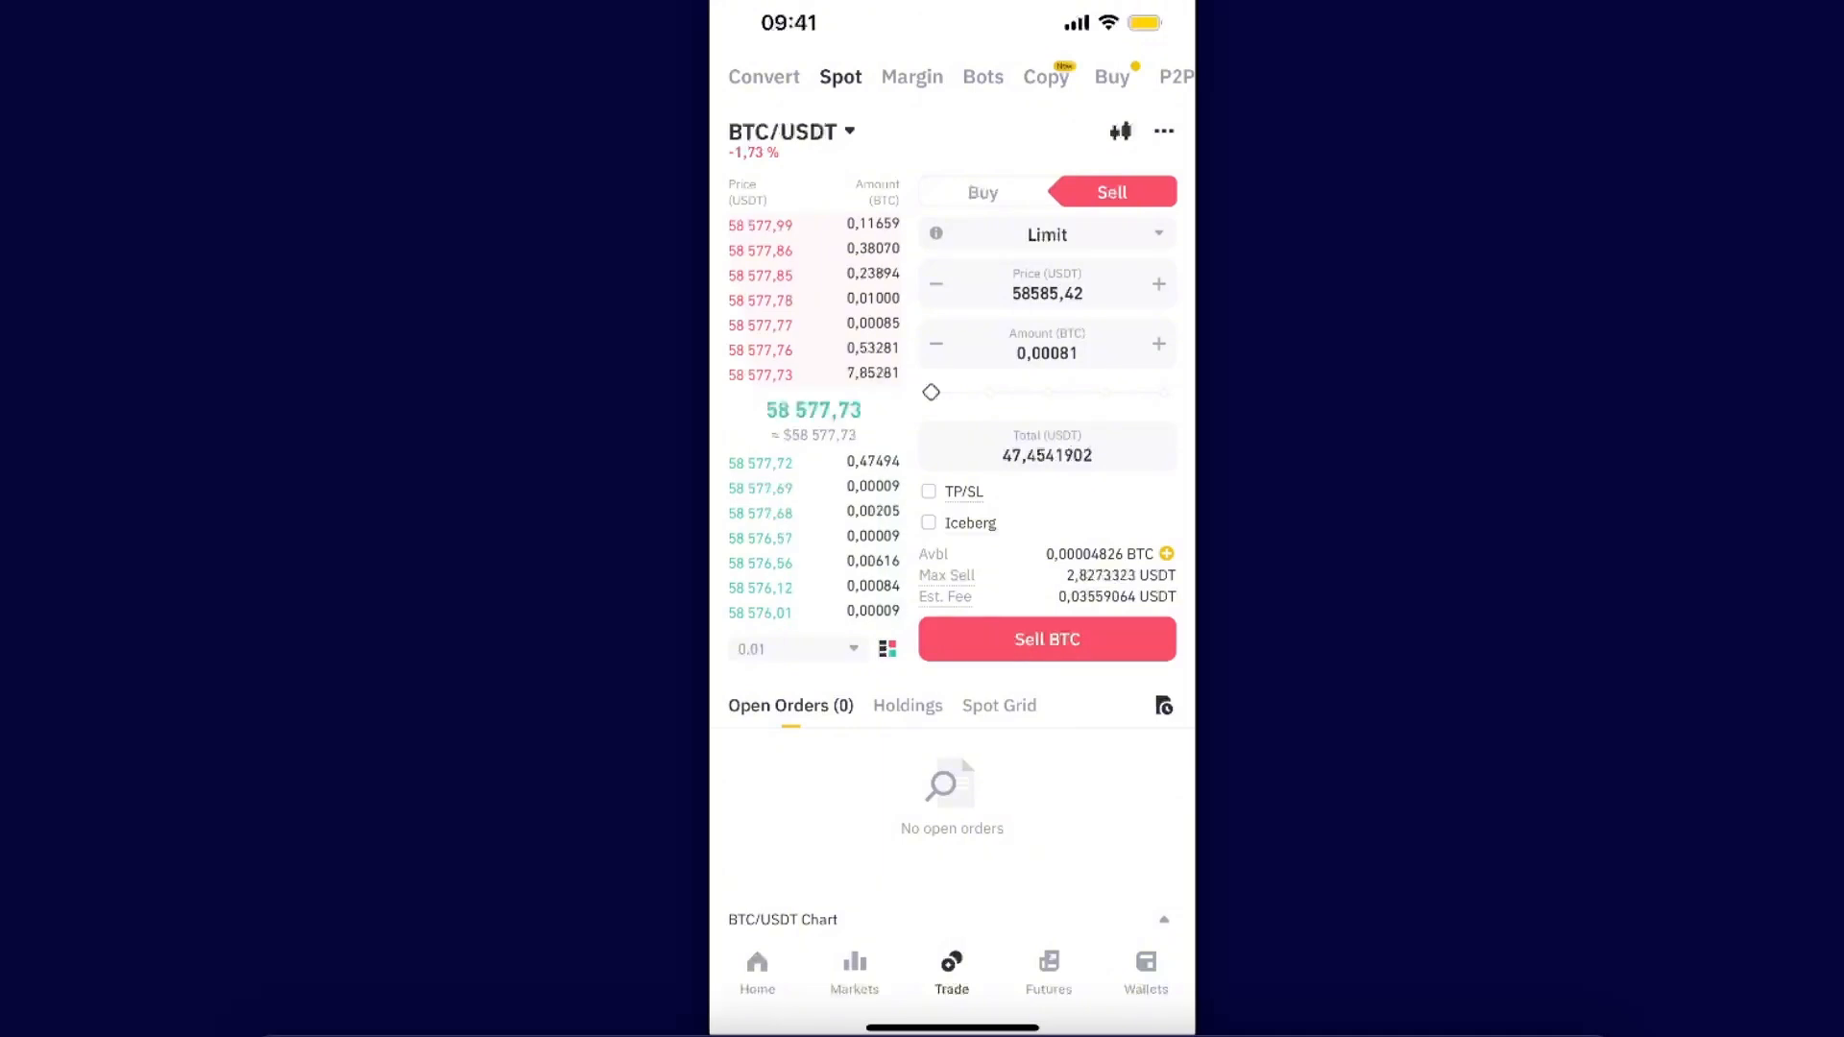
# Set Convert to go from BTC into USDT with no amount yet.
pyautogui.click(763, 76)
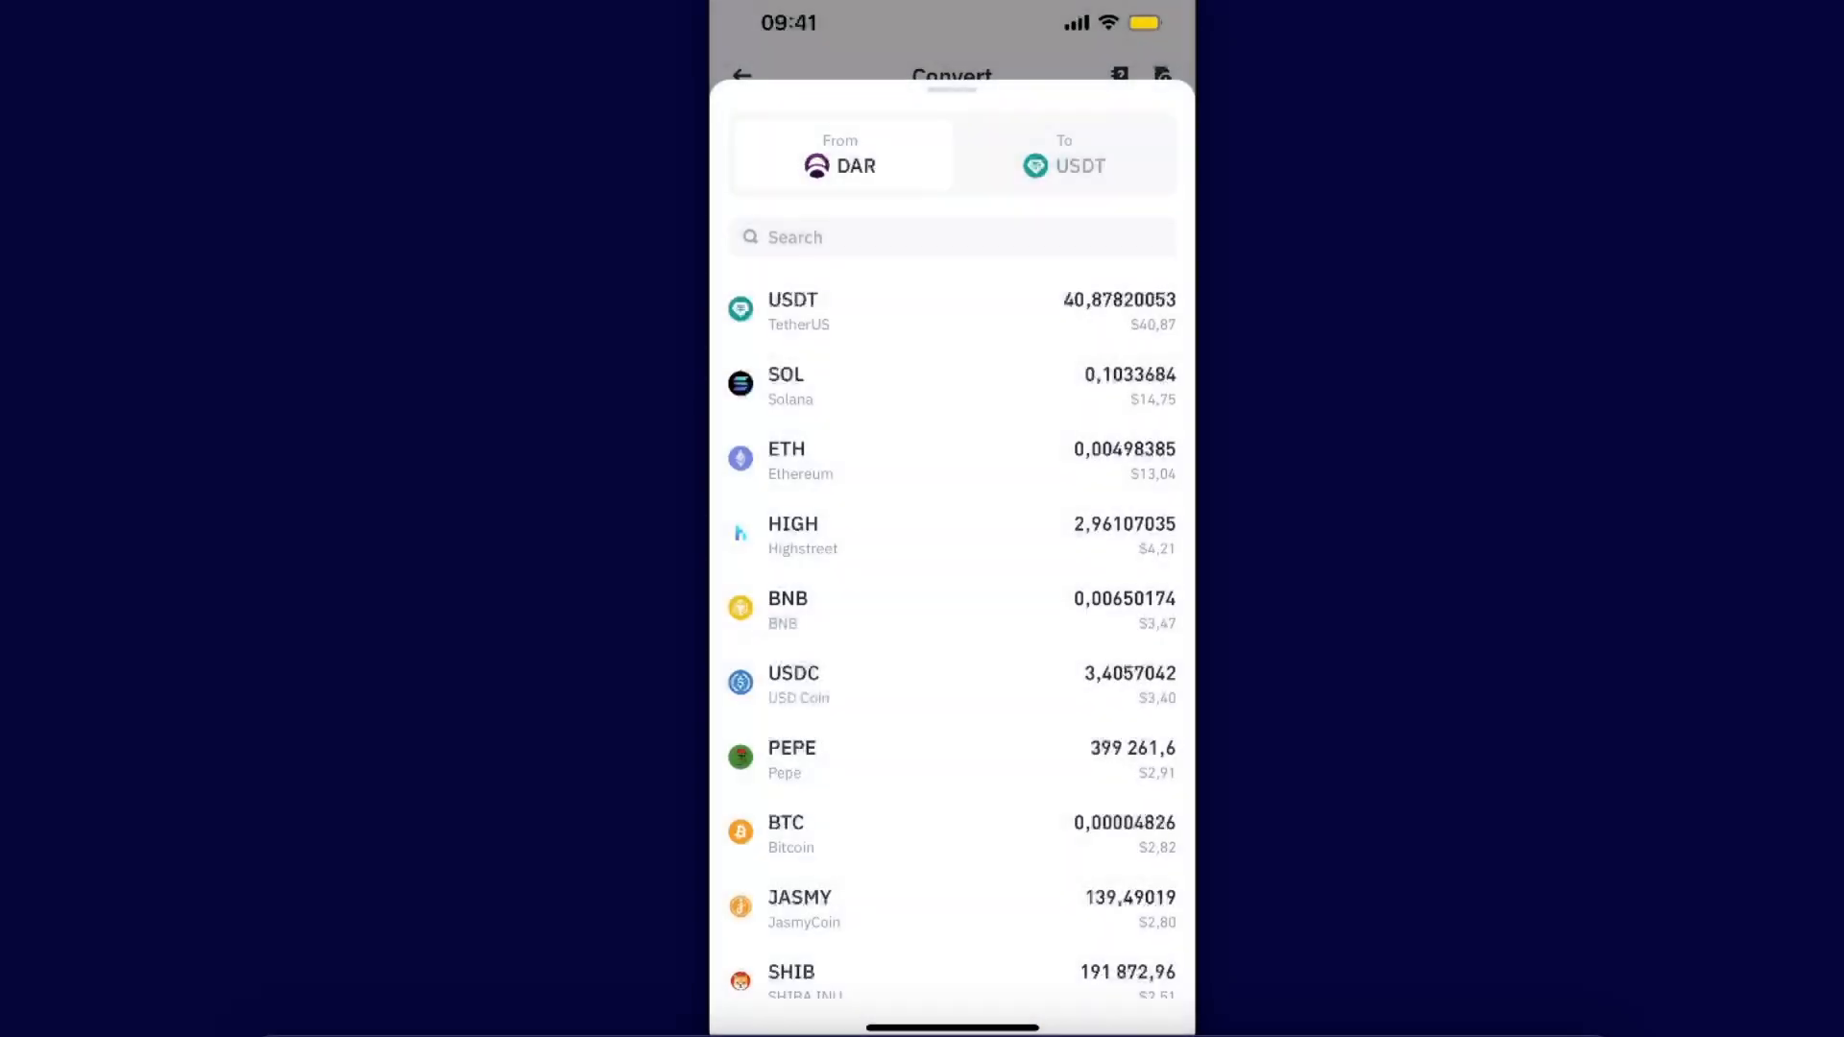
pyautogui.click(784, 832)
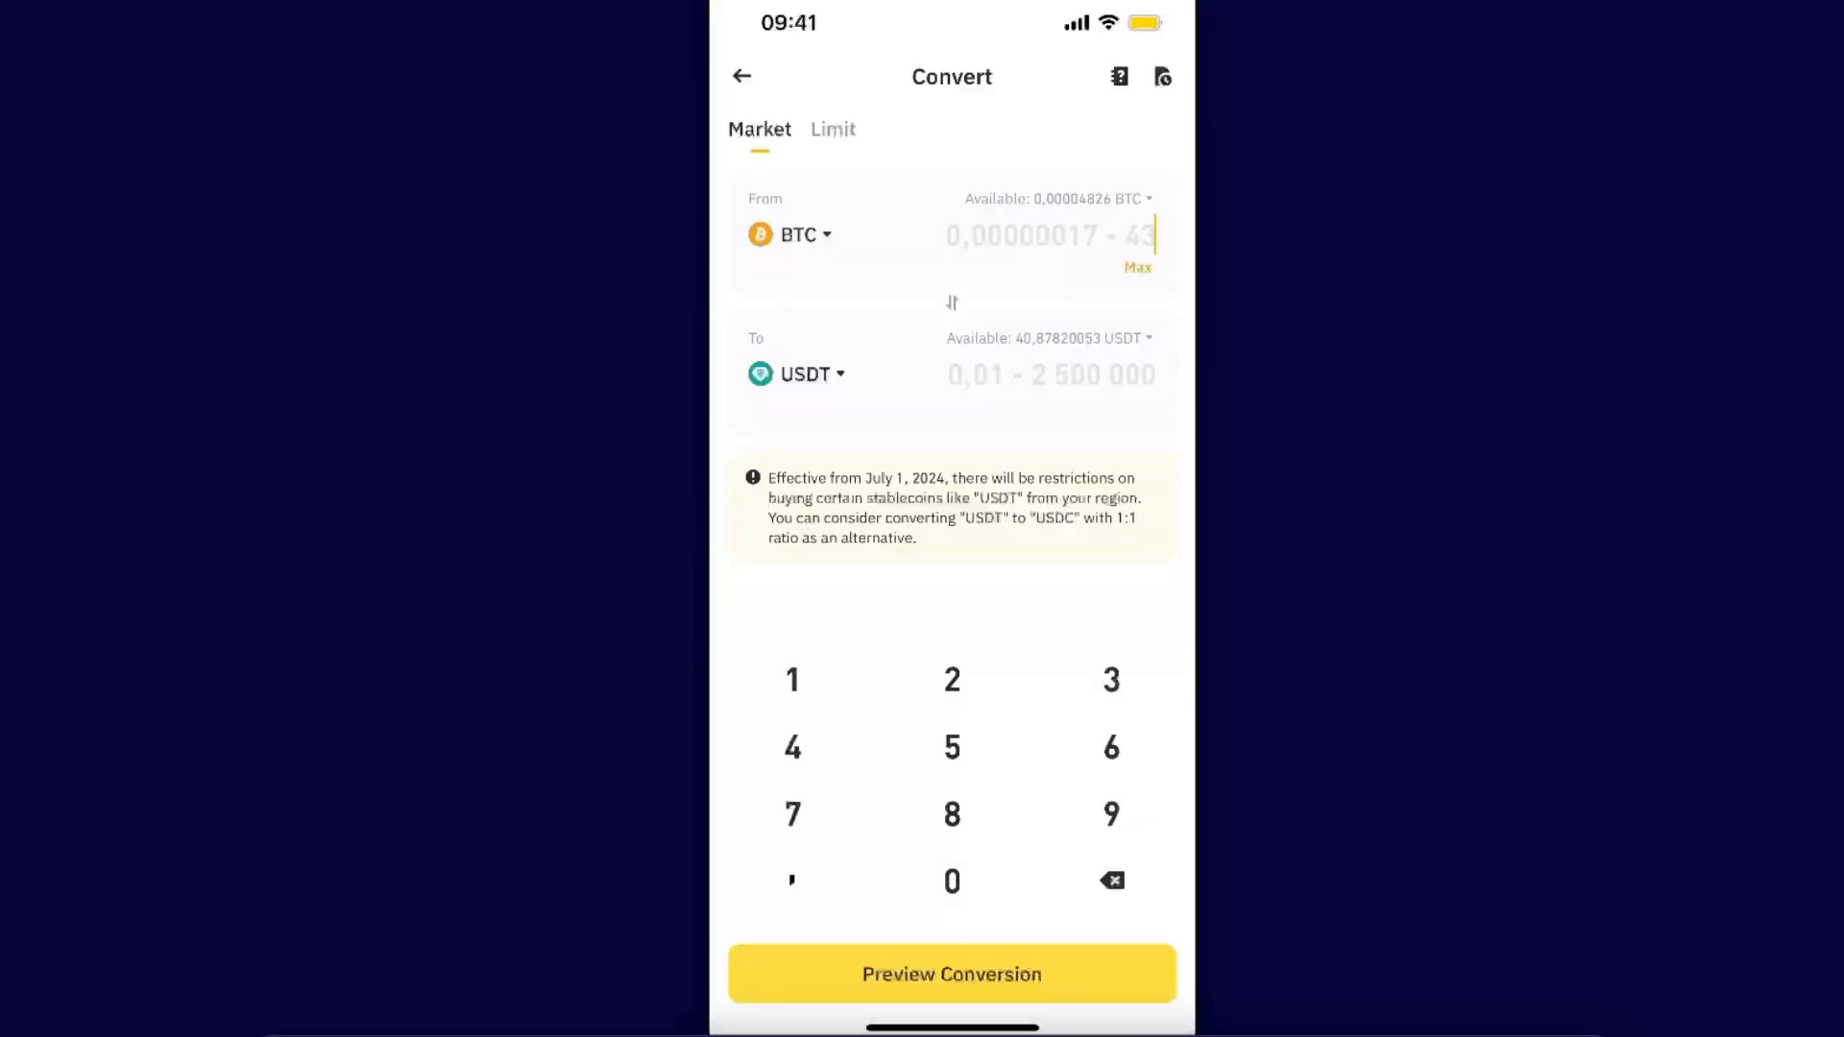